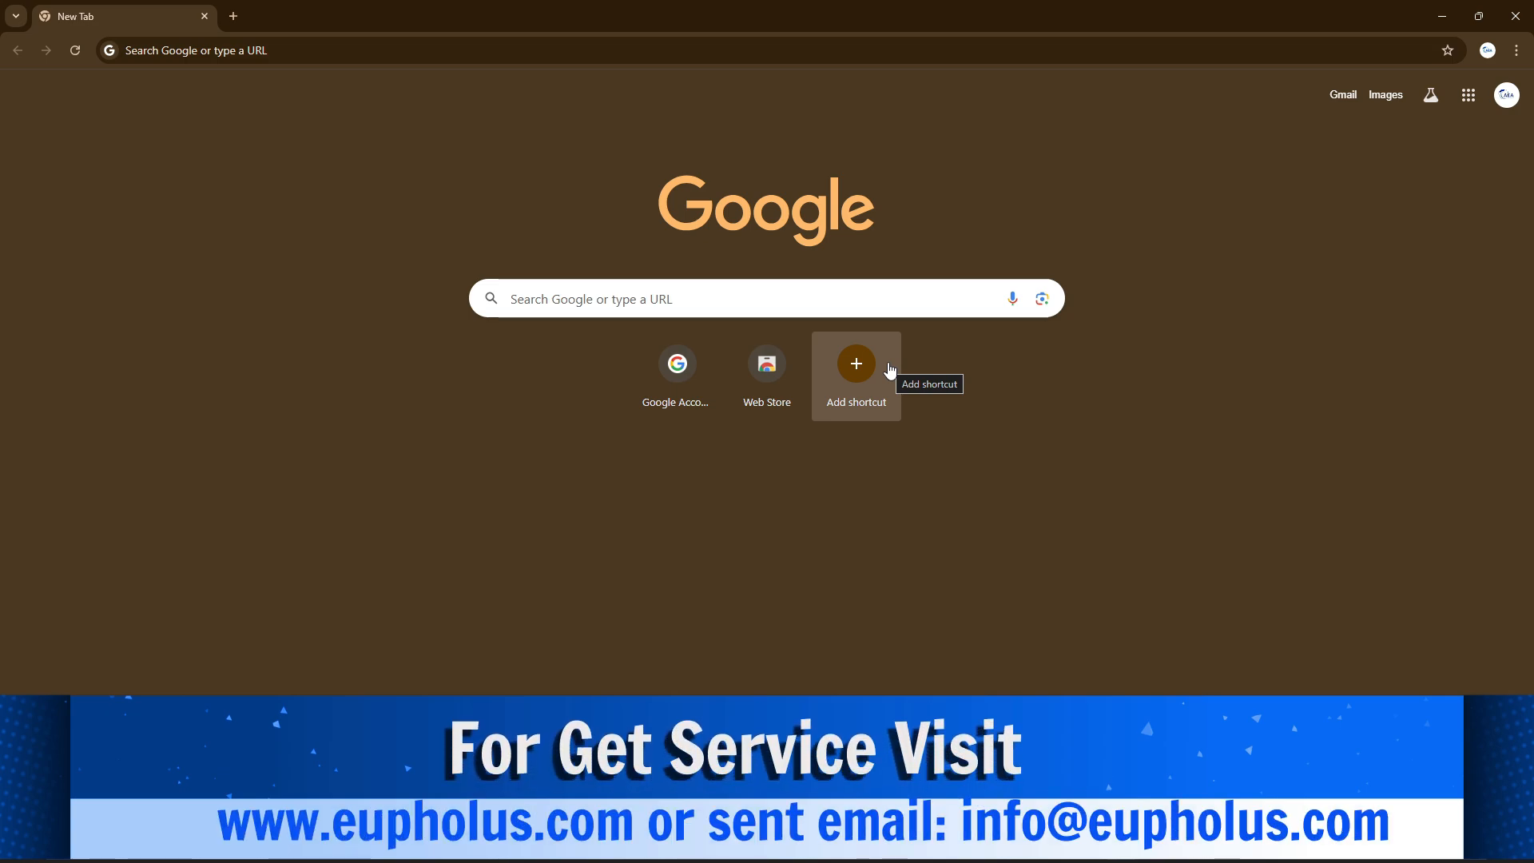
pyautogui.moveTo(766, 303)
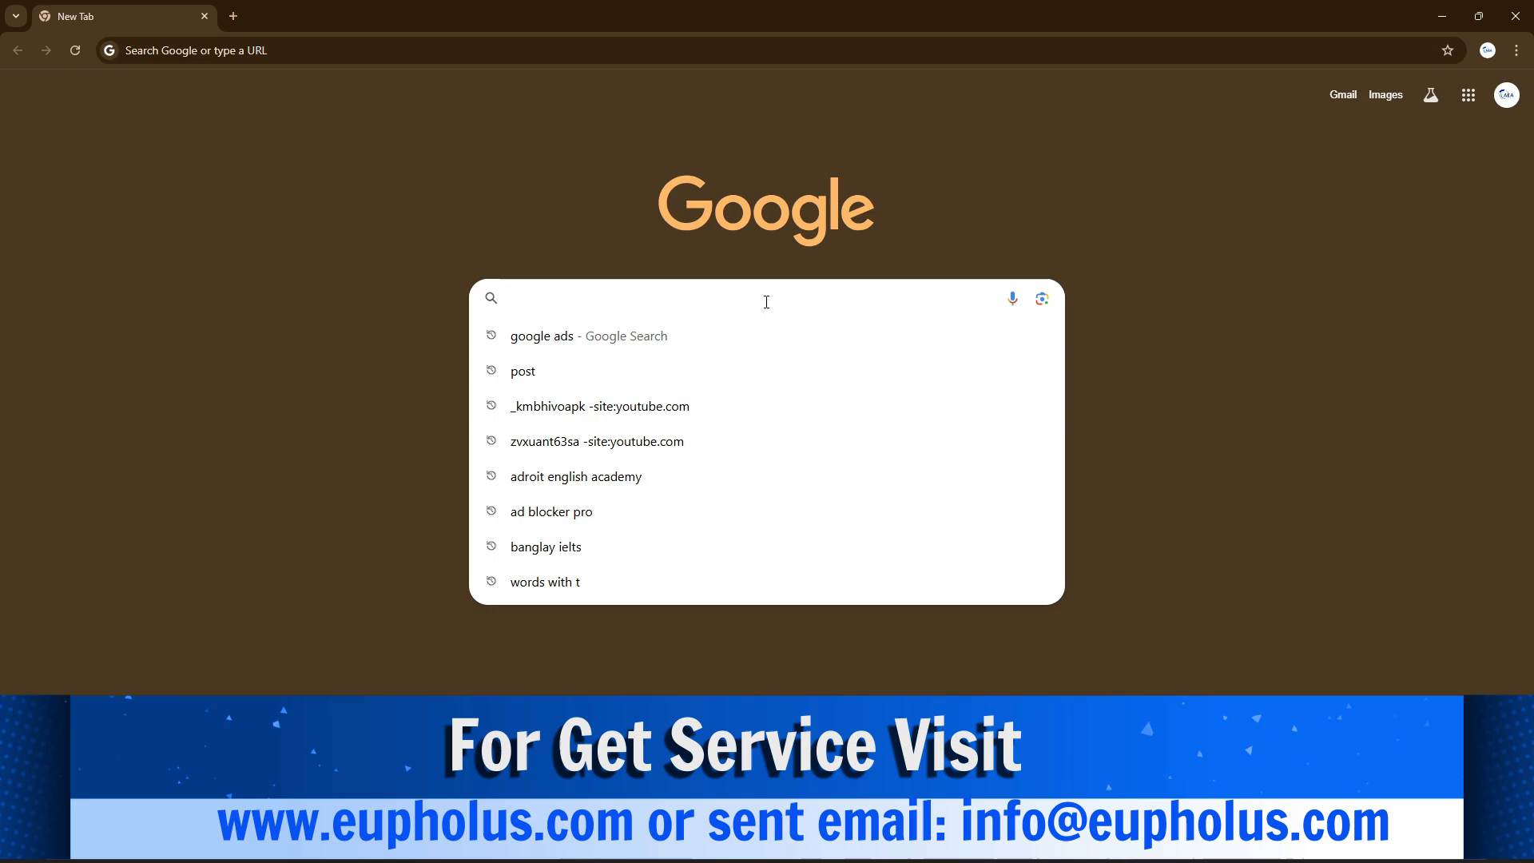
# - Search Google for "google ads" from the Chrome New Tab page
pyautogui.write('google ads')
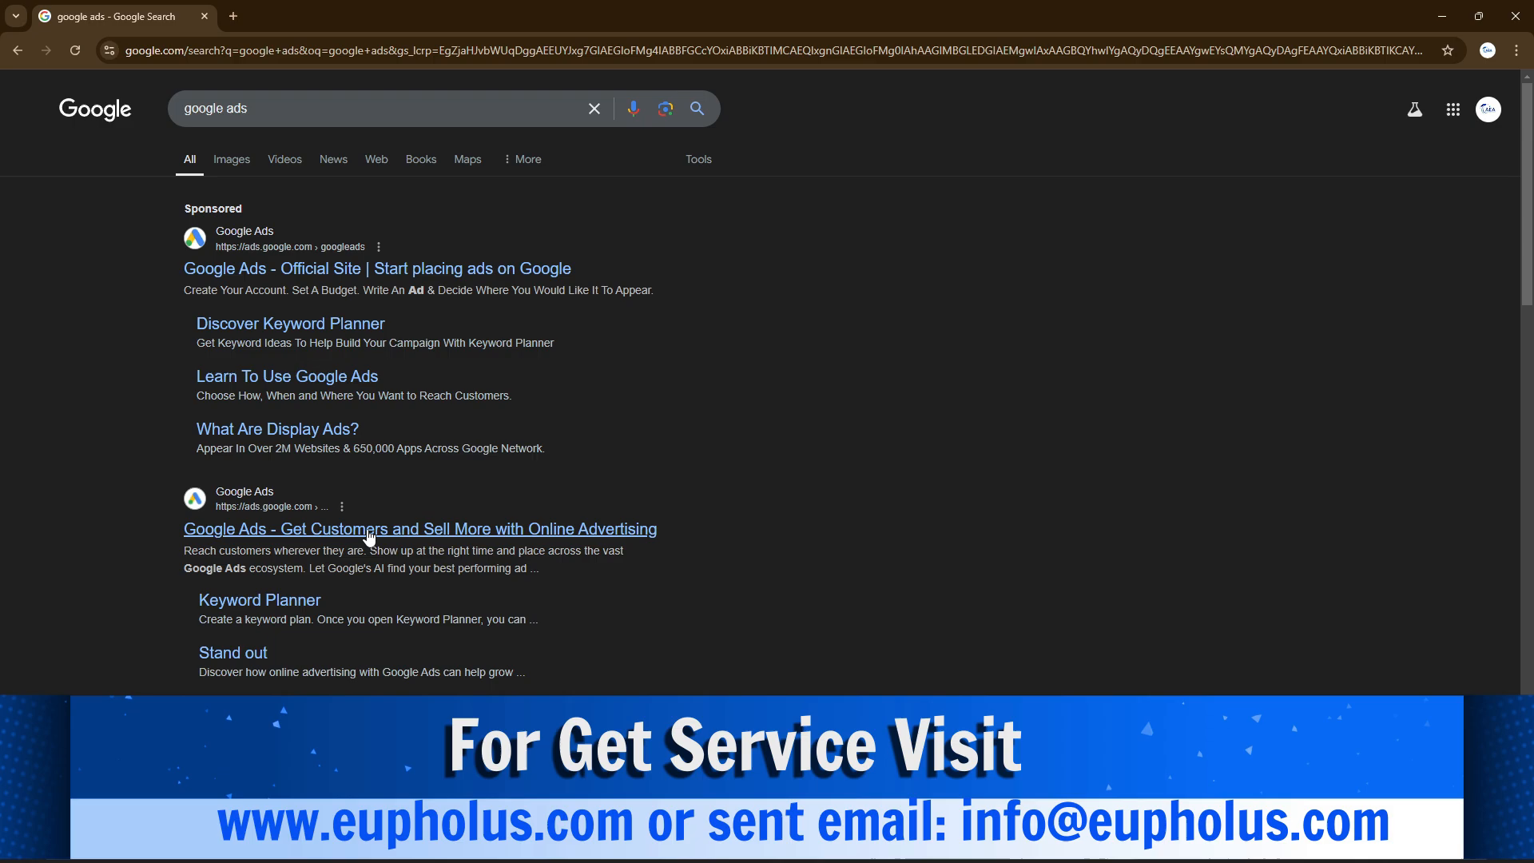
# - Reach the Keyword Planner product page via the Google Ads site's Solutions menu
pyautogui.click(419, 529)
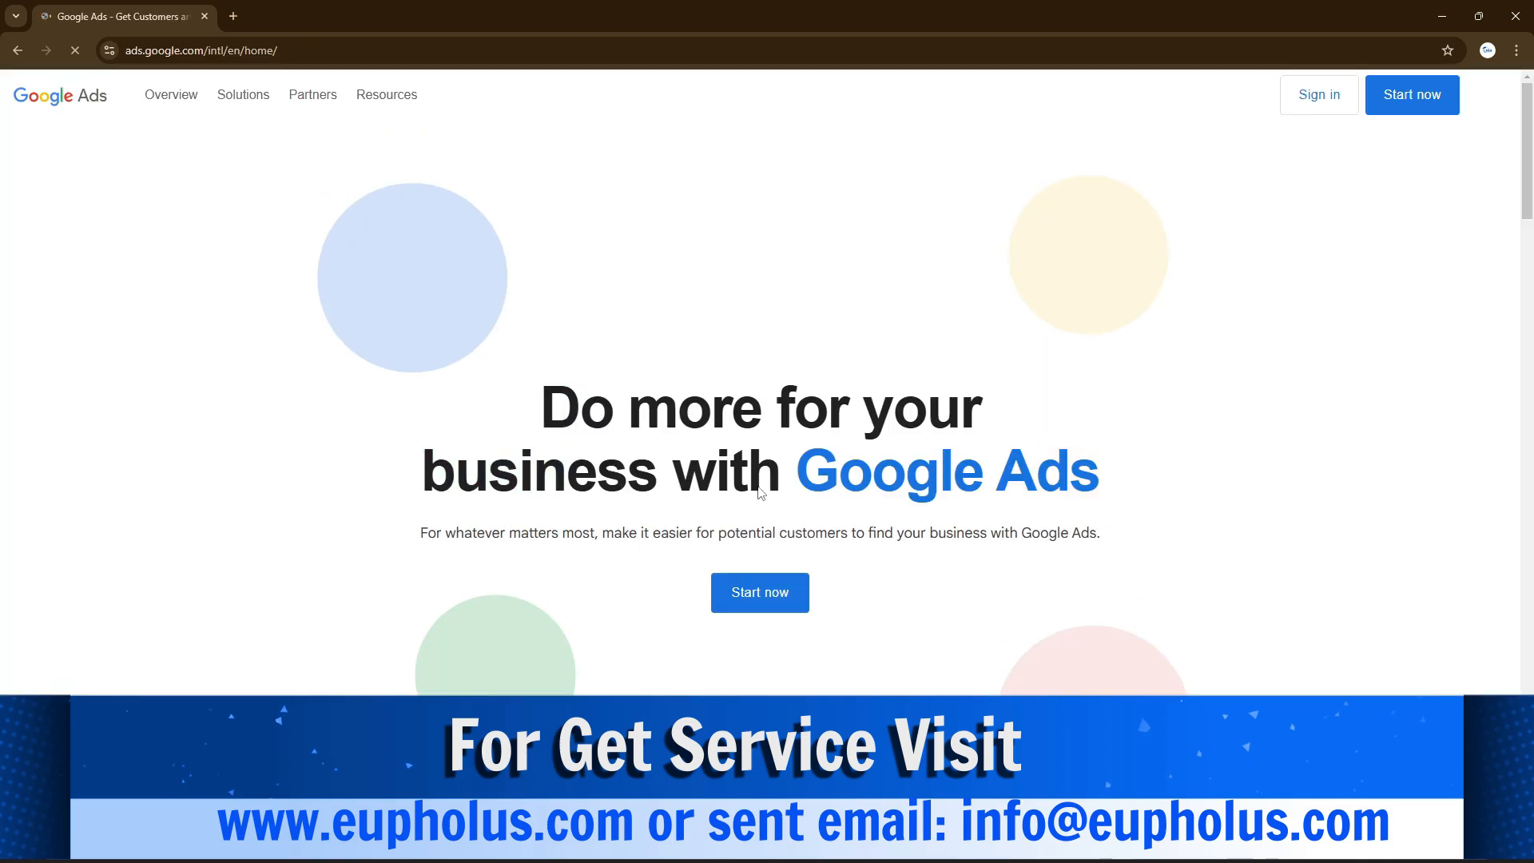
pyautogui.click(248, 95)
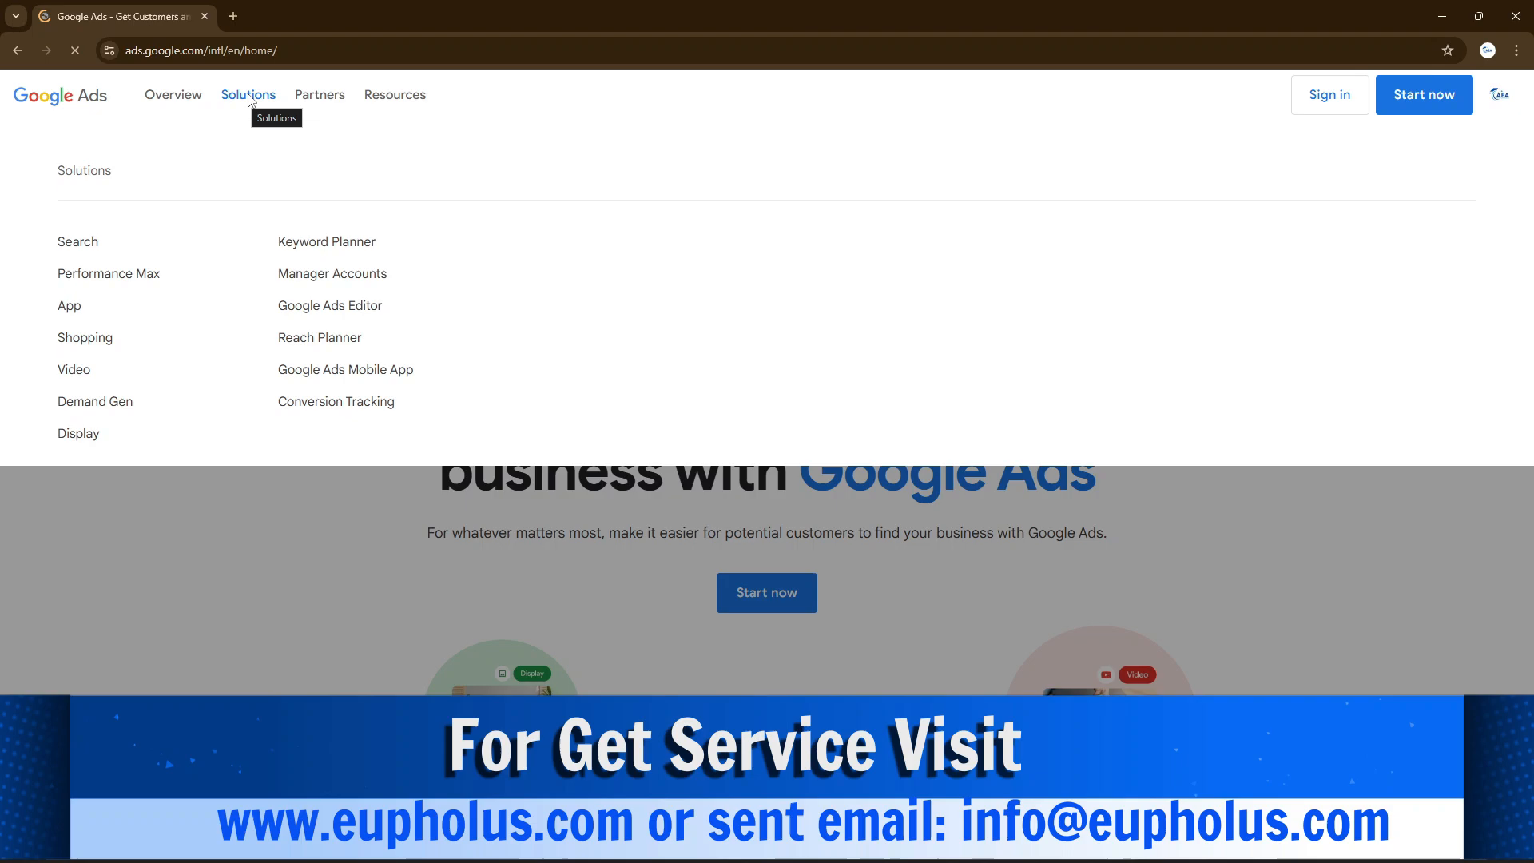
pyautogui.moveTo(326, 241)
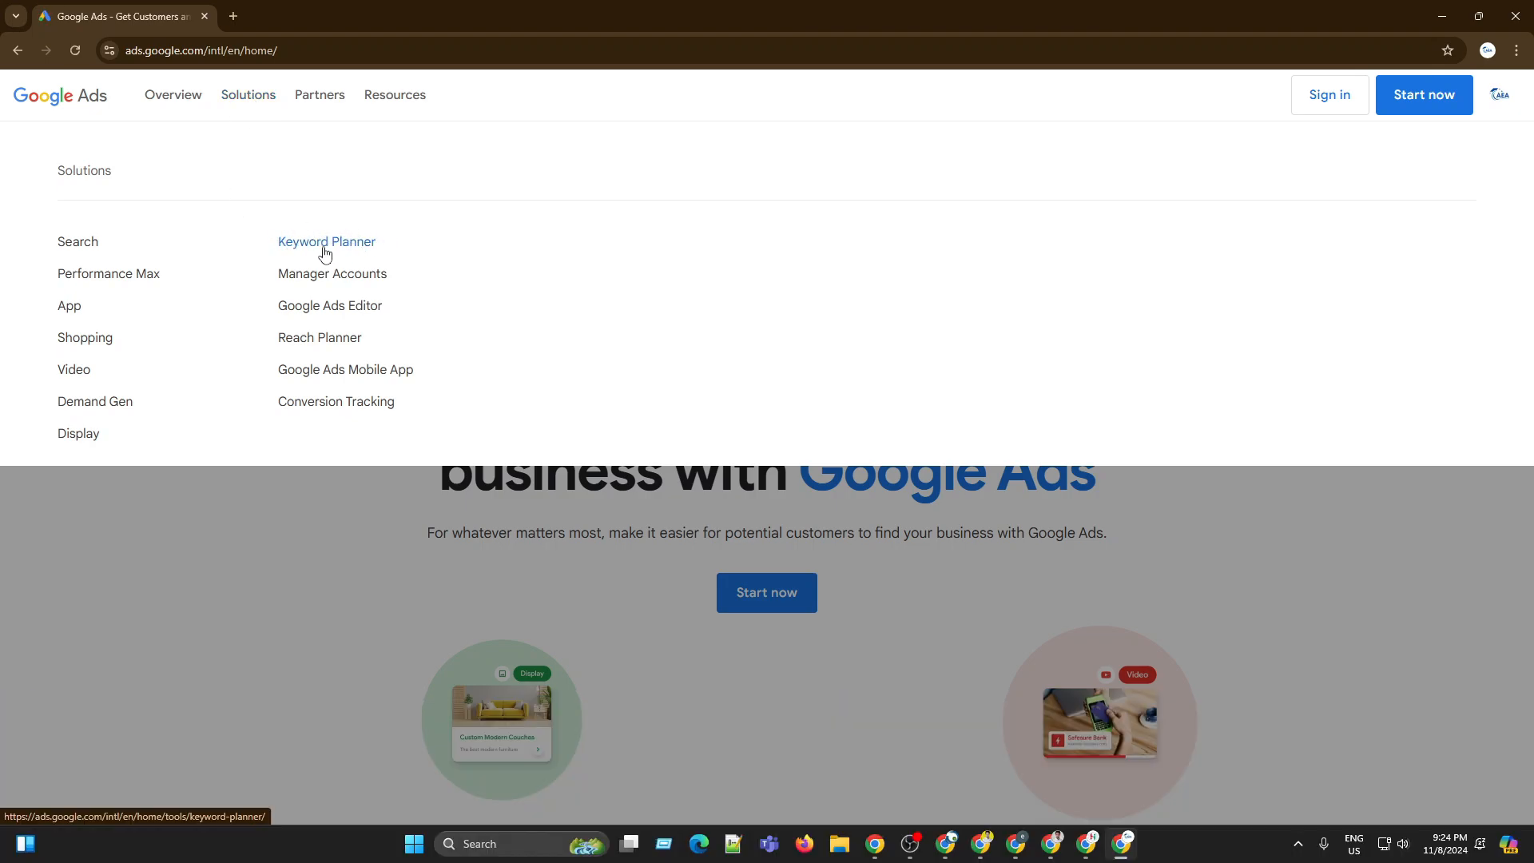
pyautogui.click(326, 241)
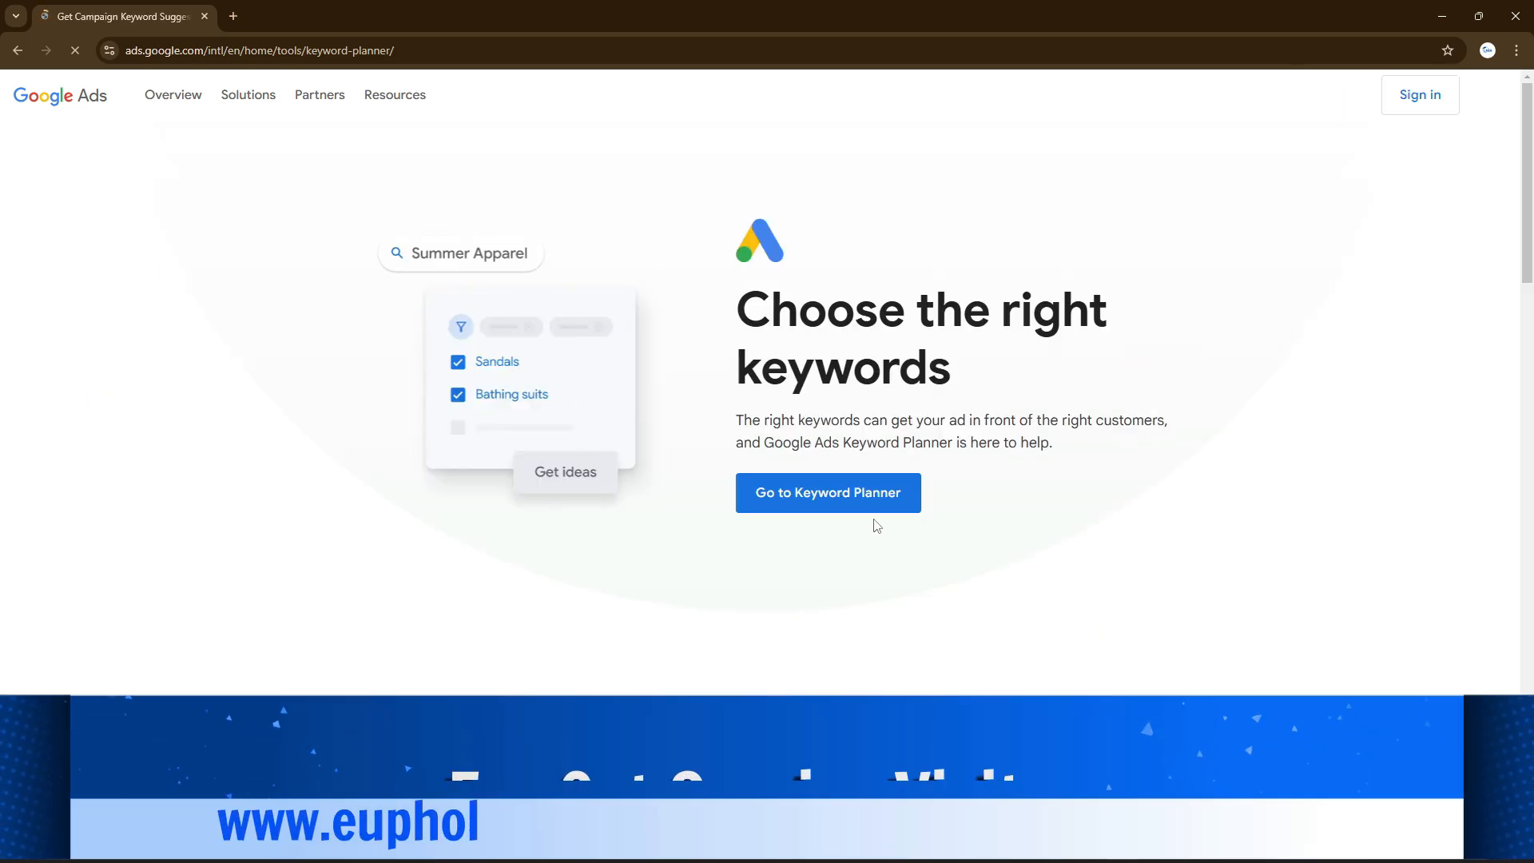
# - Start with 'Go to Keyword Planner' to reach the Create your account form
pyautogui.click(826, 493)
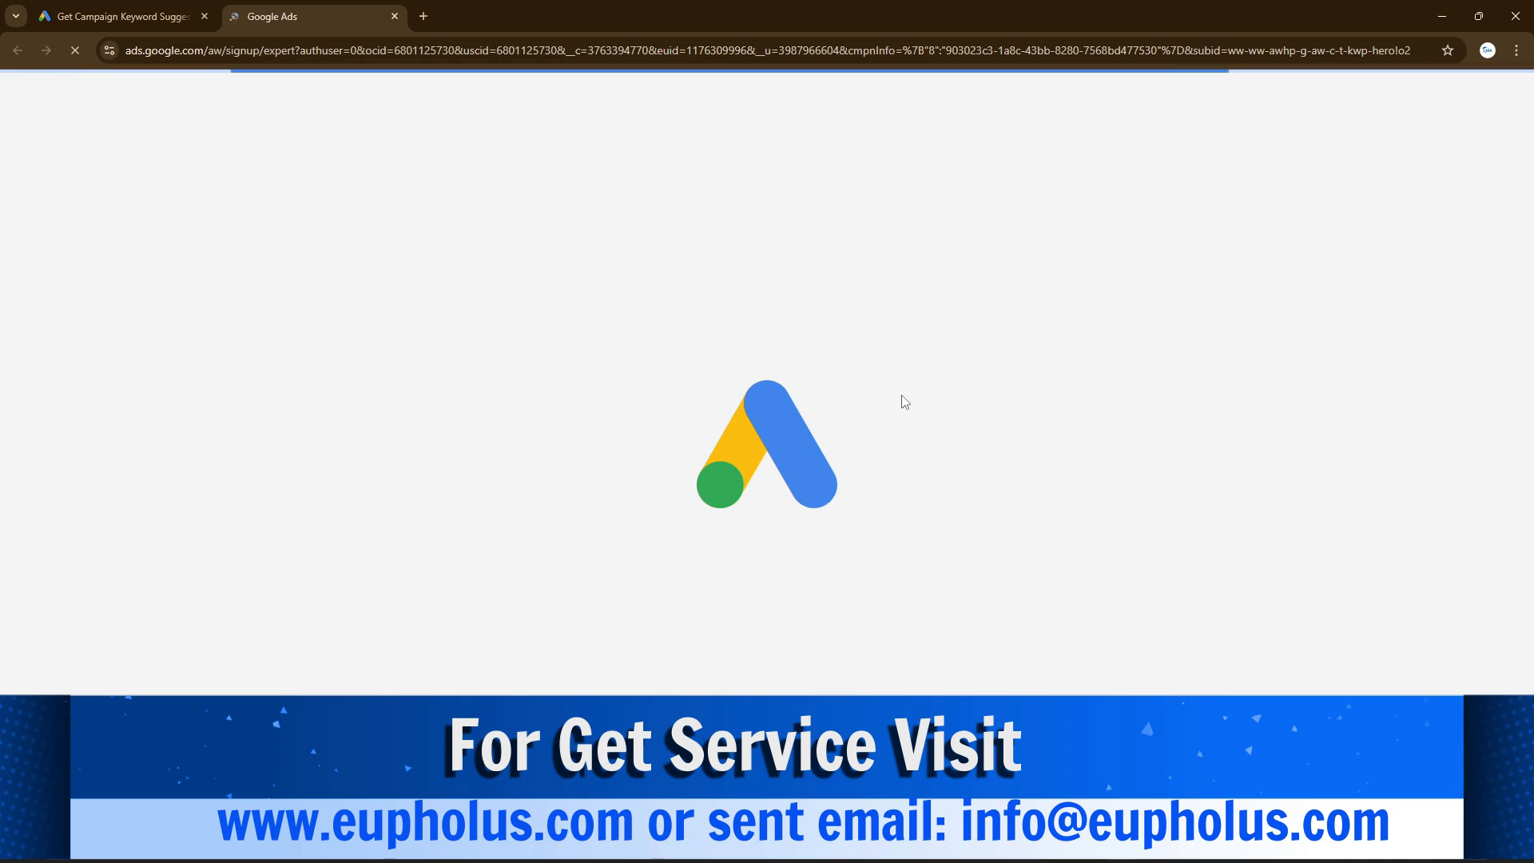
pyautogui.moveTo(908, 393)
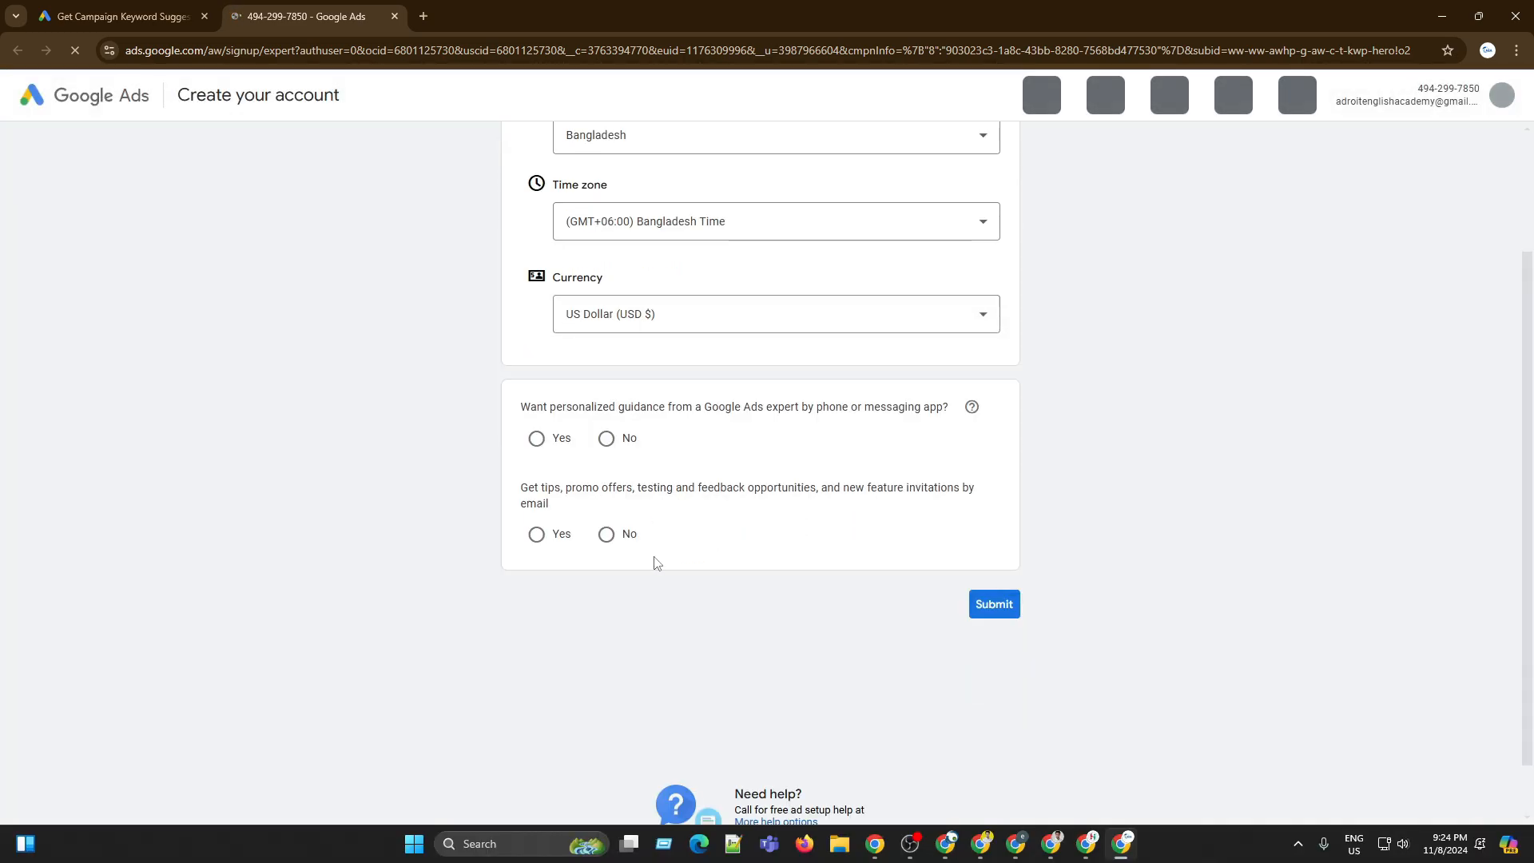
# - Choose No for expert guidance, Yes for email tips, submit the account and continue to Keyword Planner
pyautogui.click(606, 438)
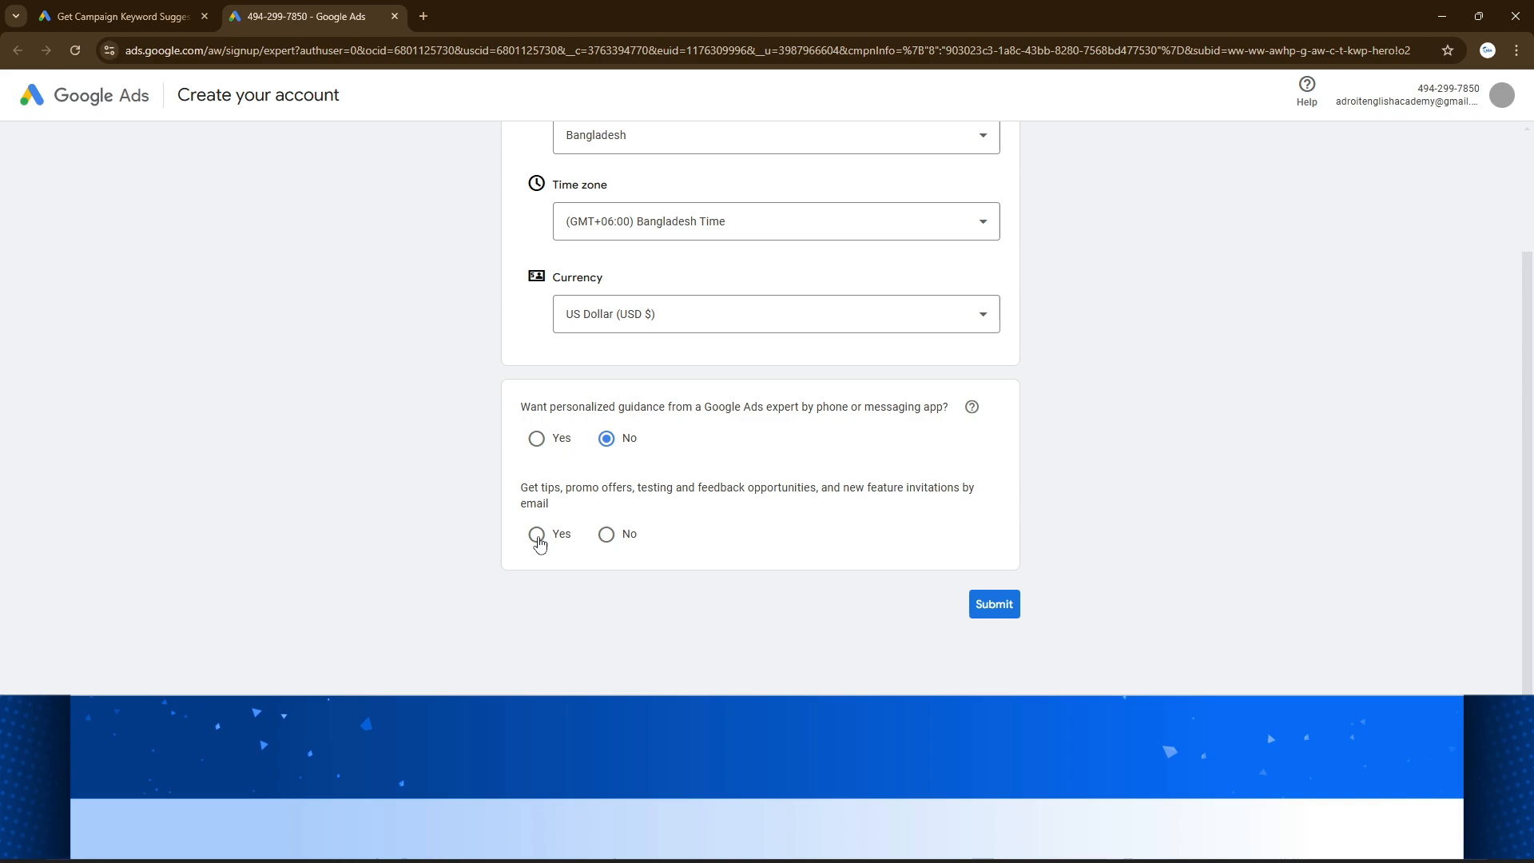
pyautogui.click(537, 533)
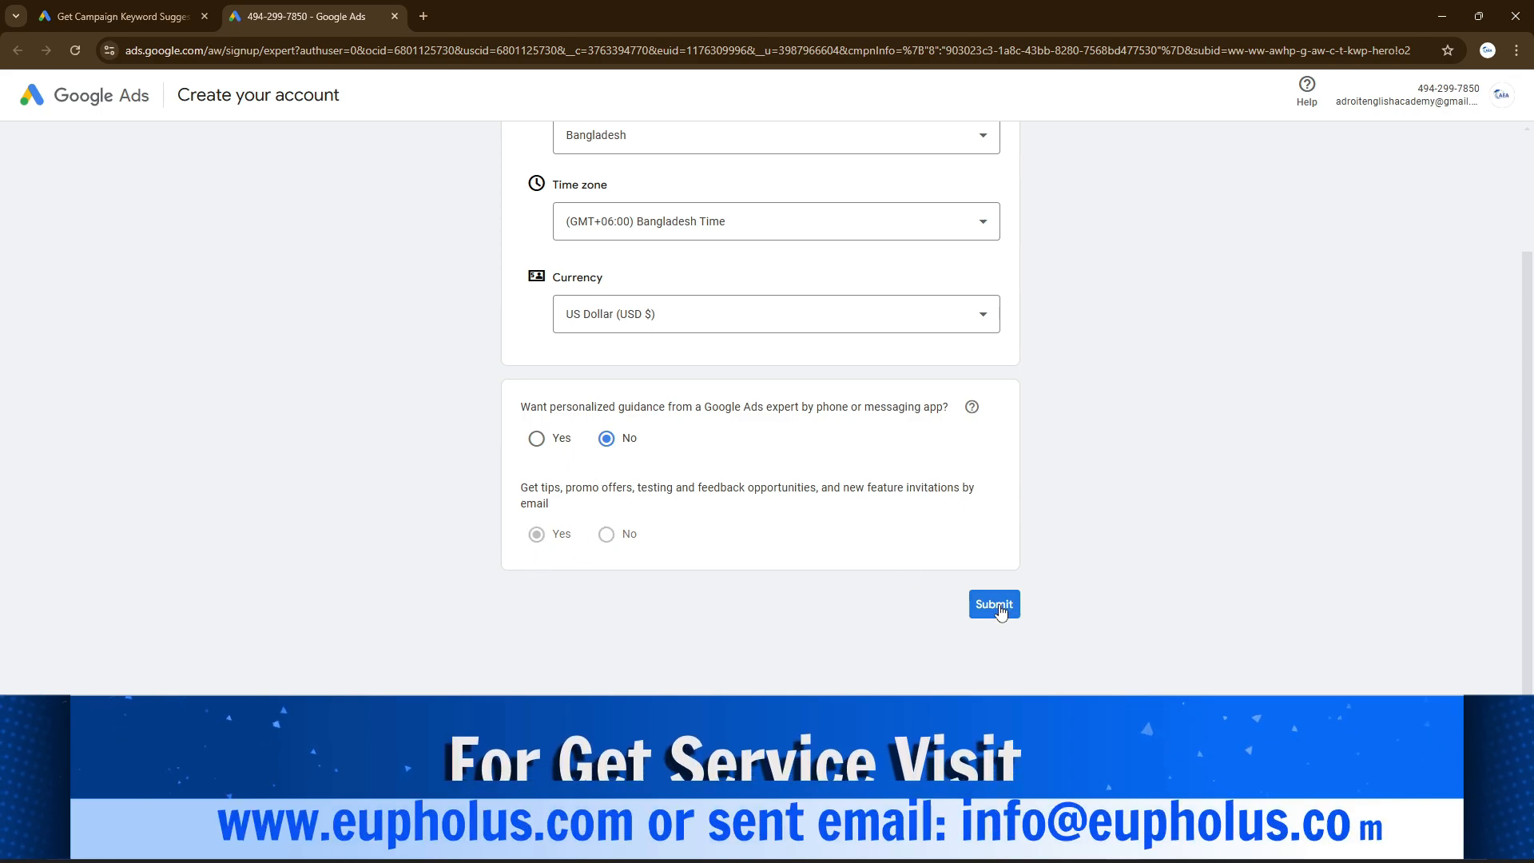
pyautogui.click(537, 534)
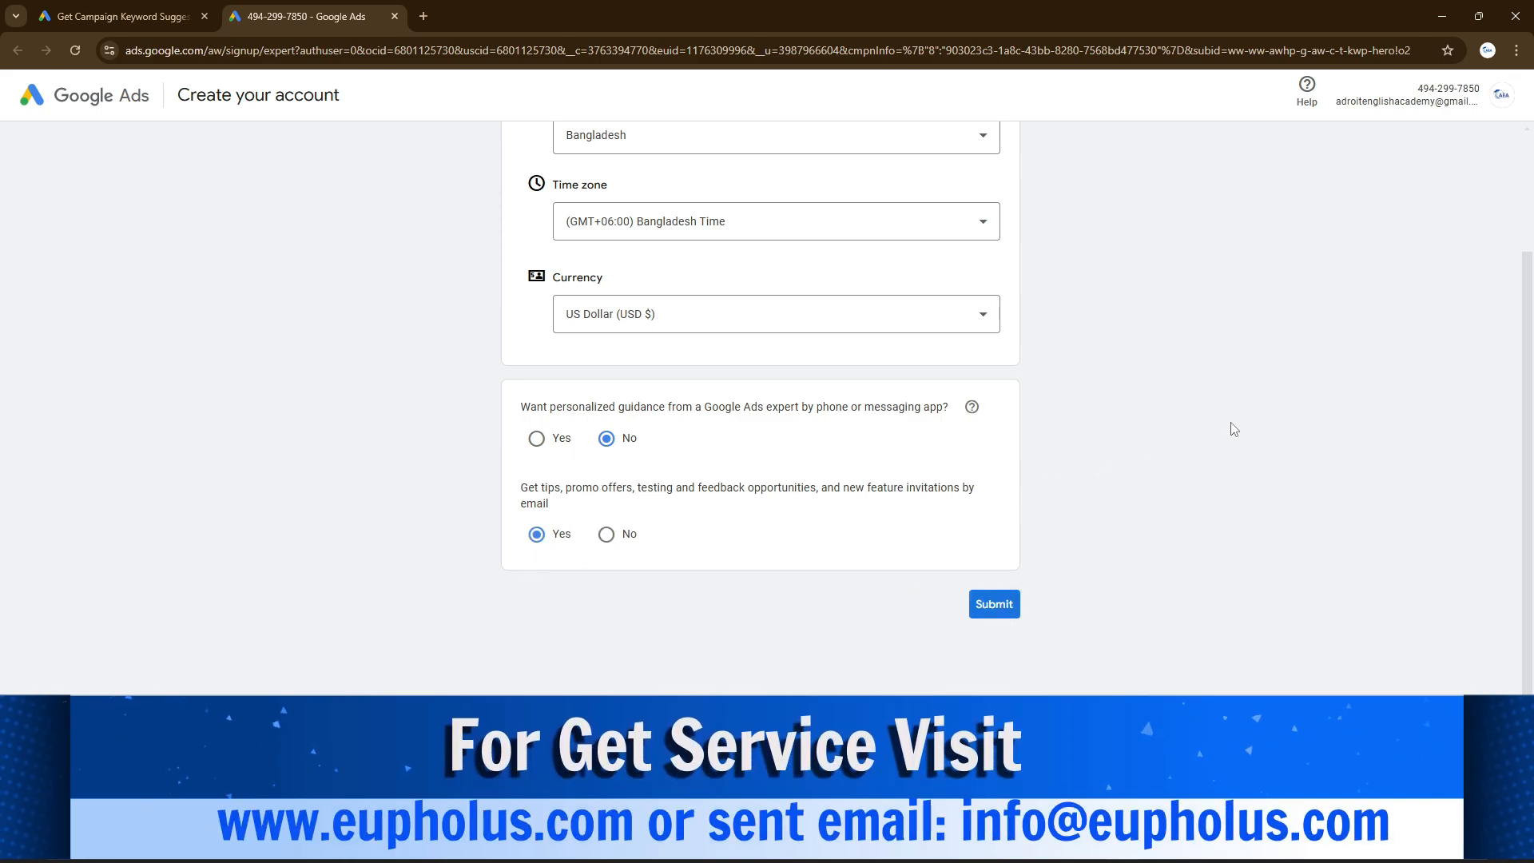
pyautogui.click(992, 604)
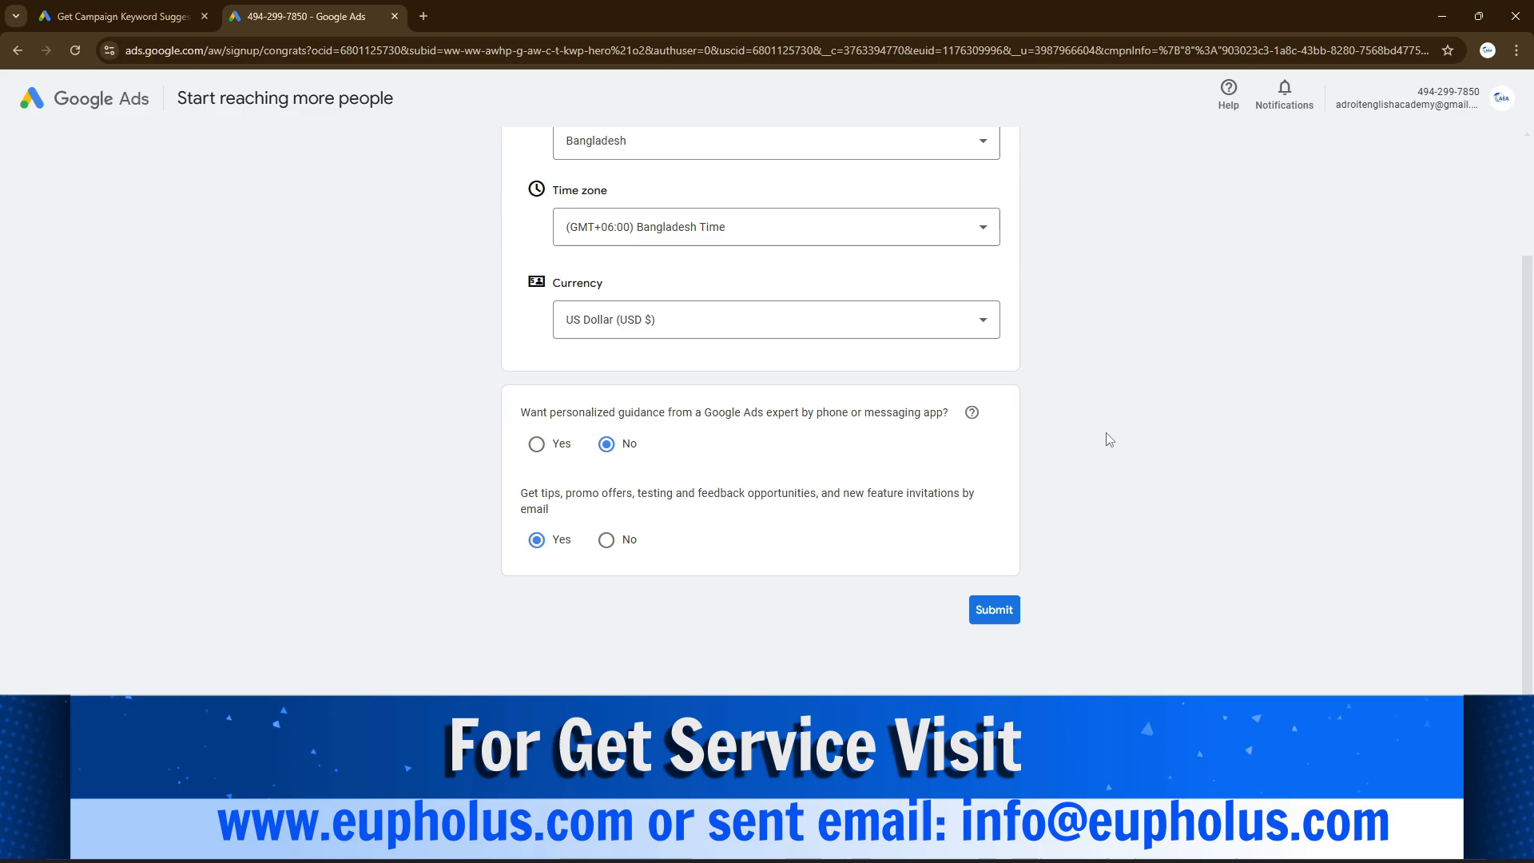
pyautogui.click(992, 609)
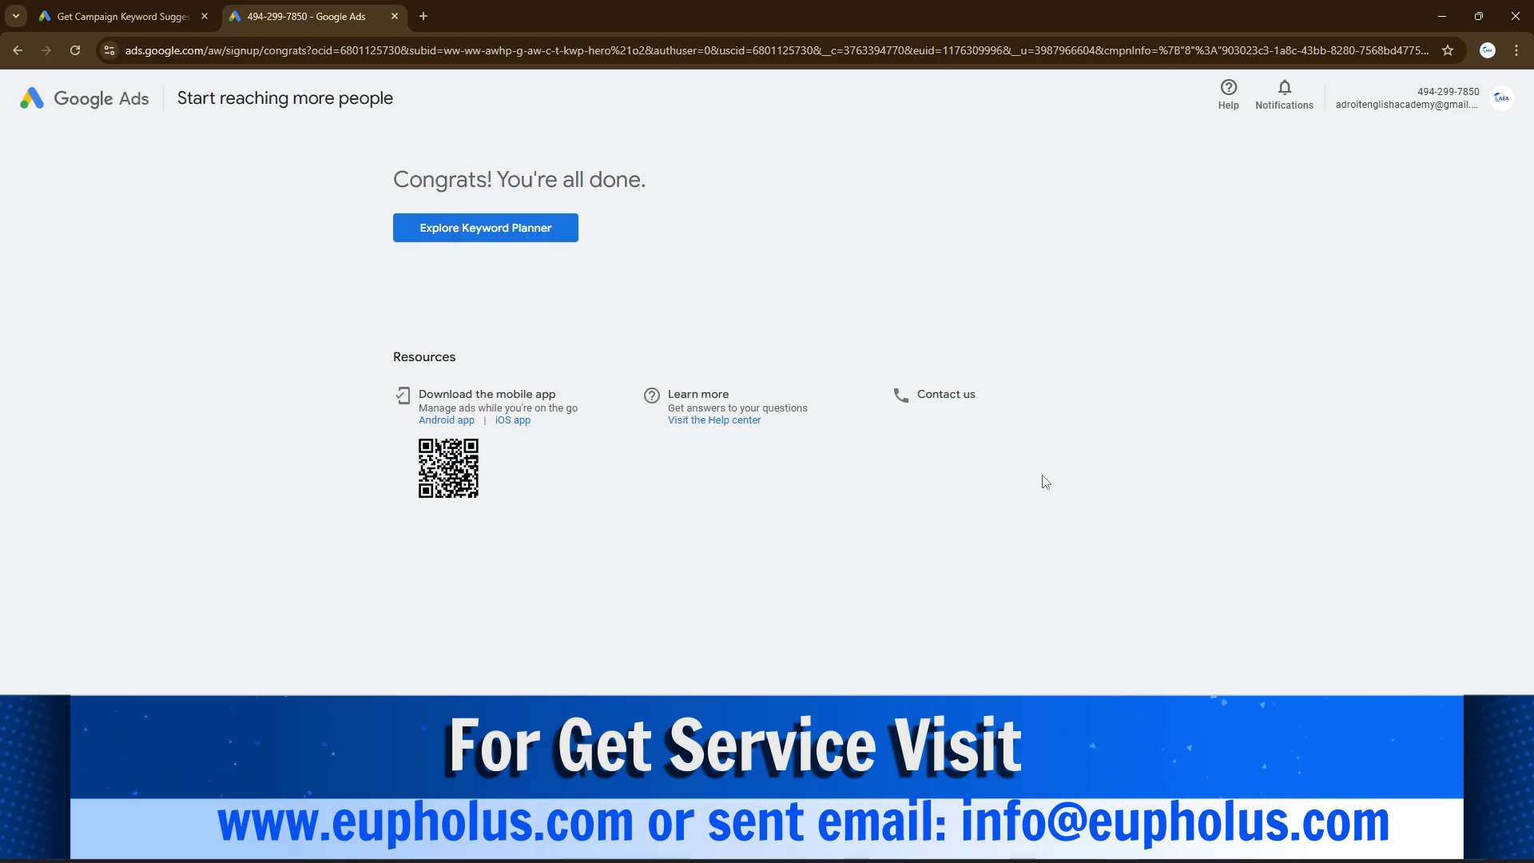
pyautogui.click(484, 229)
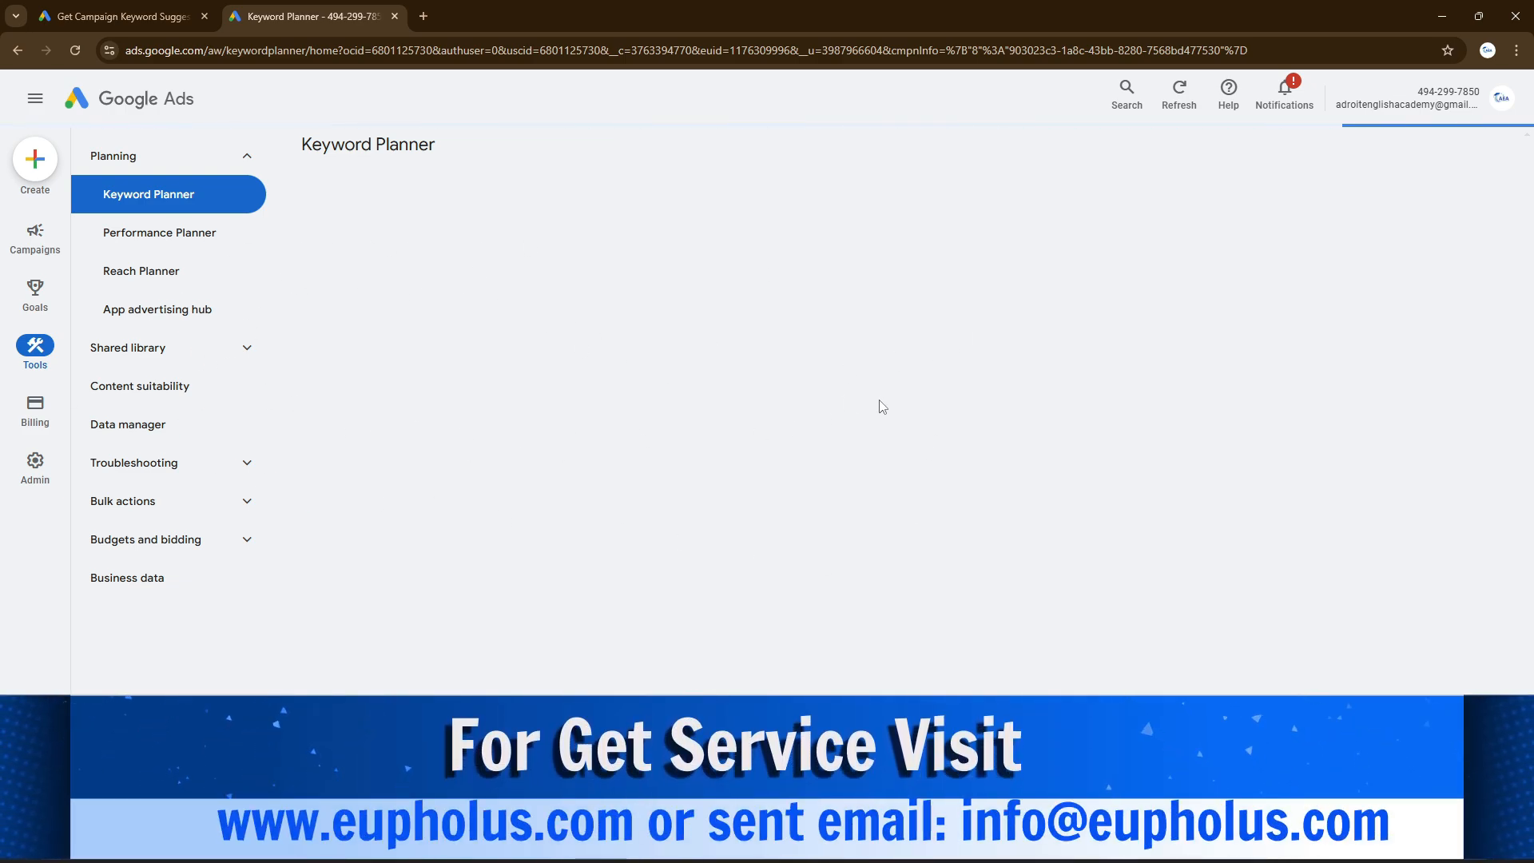
pyautogui.moveTo(629, 334)
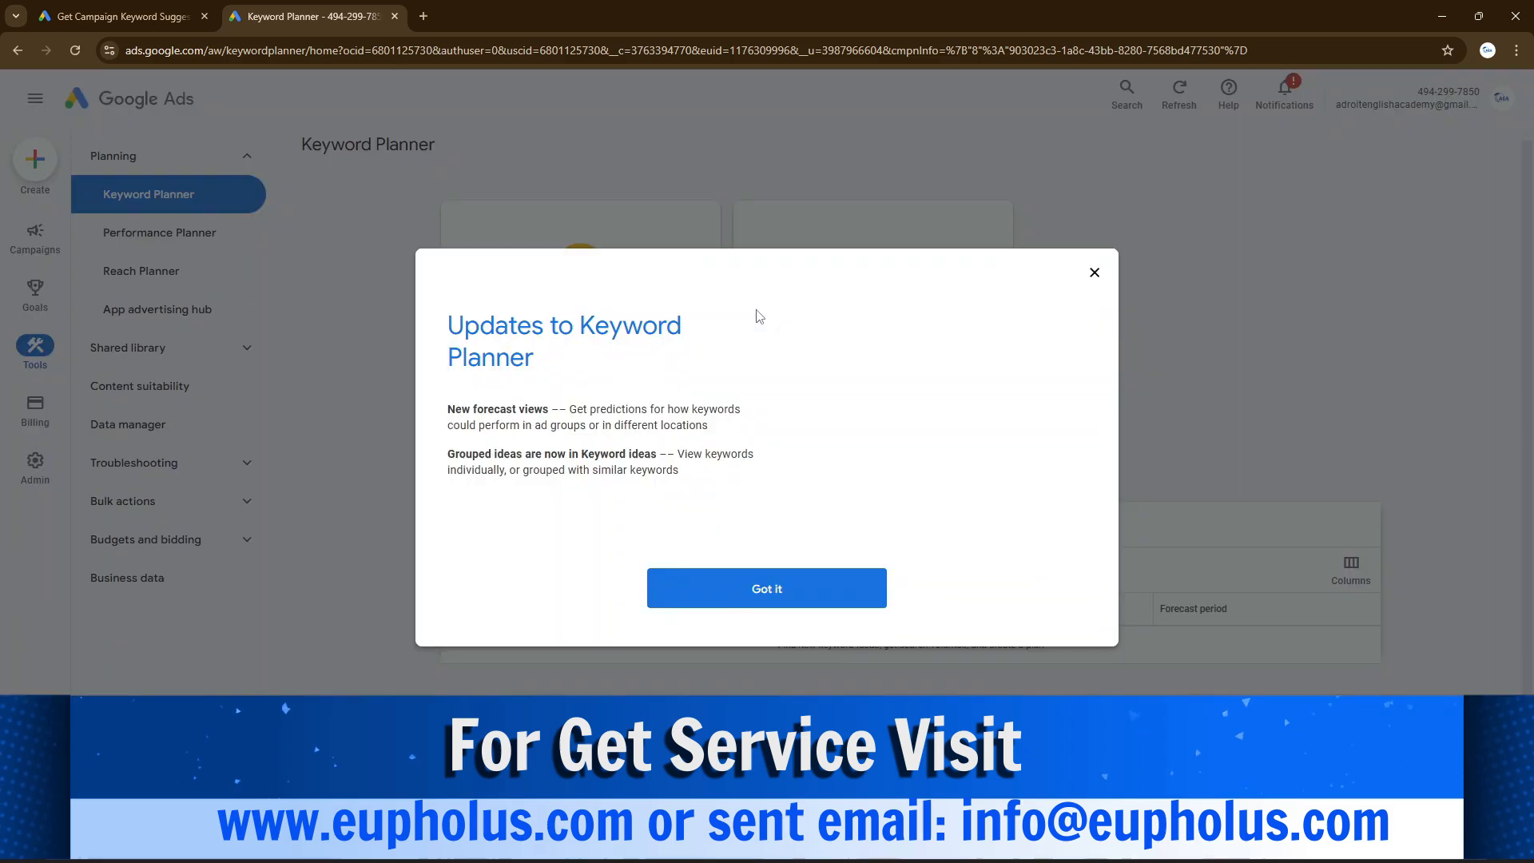
# - Dismiss the 'Updates to Keyword Planner' notice with Got it
pyautogui.click(765, 588)
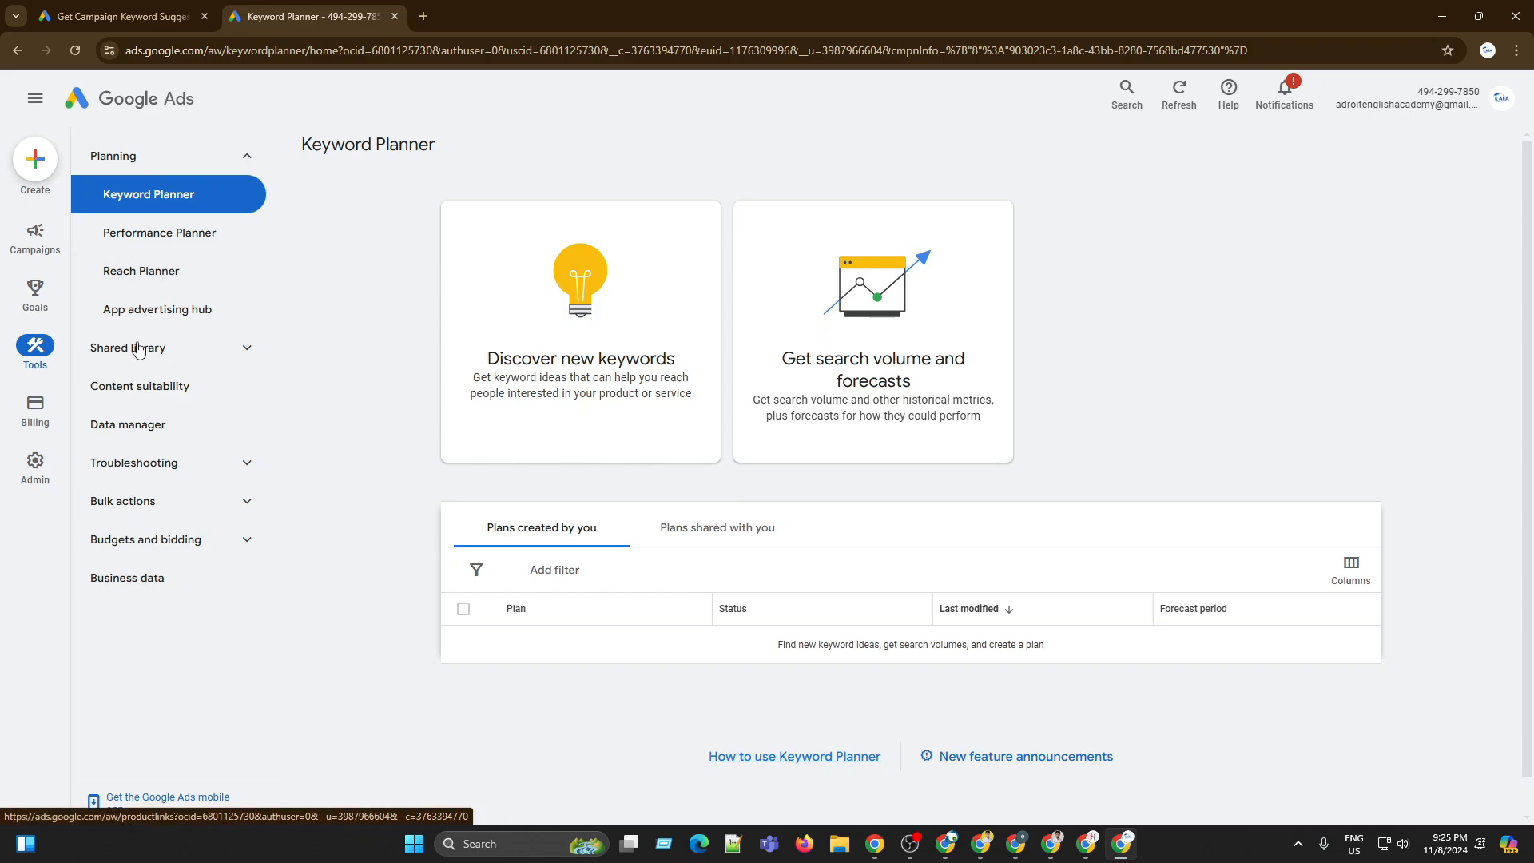
pyautogui.click(33, 410)
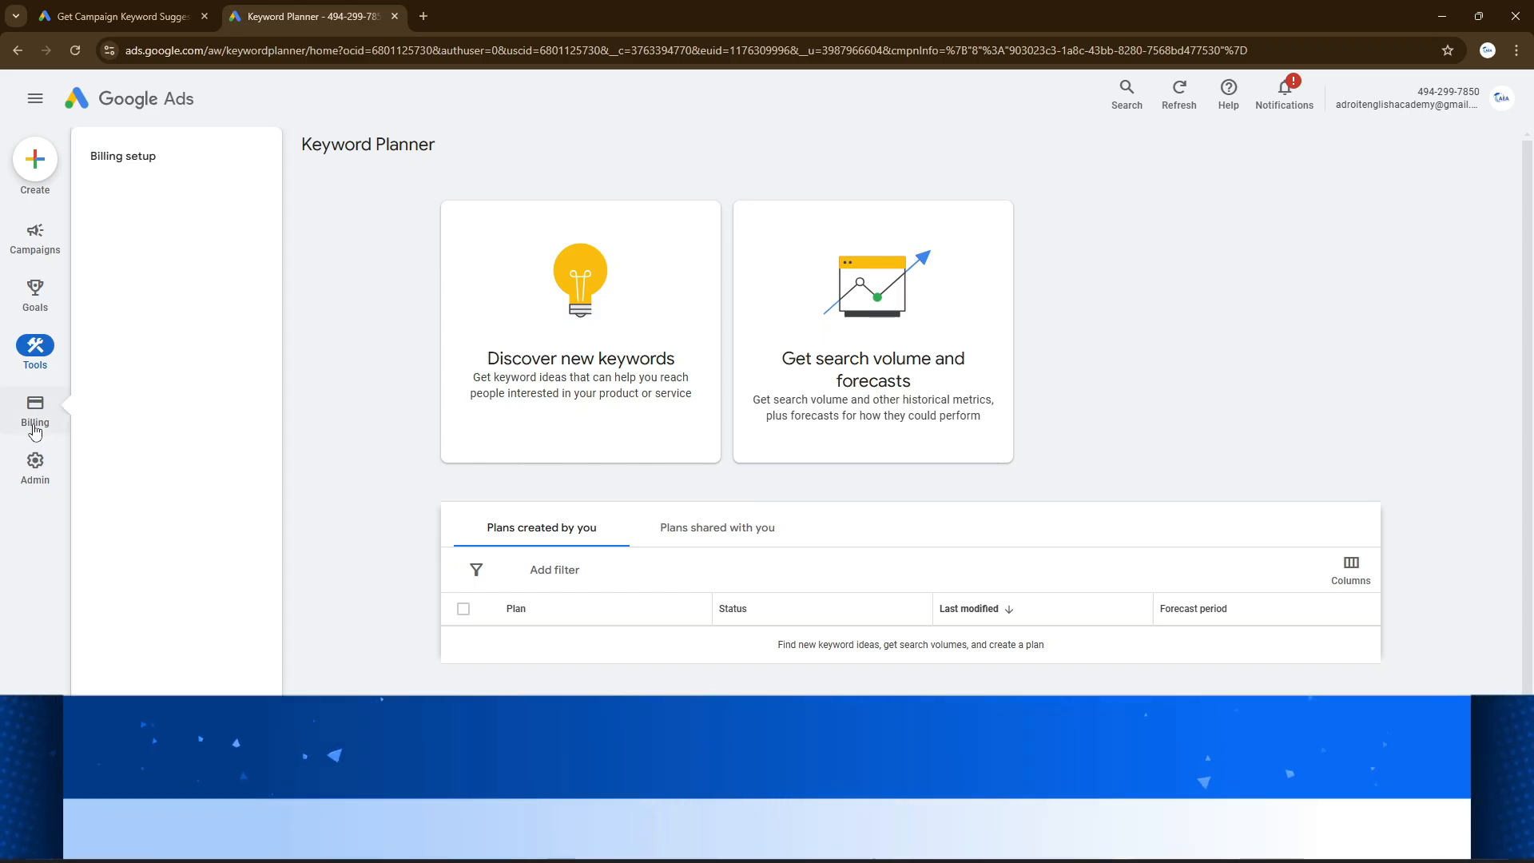
pyautogui.click(33, 352)
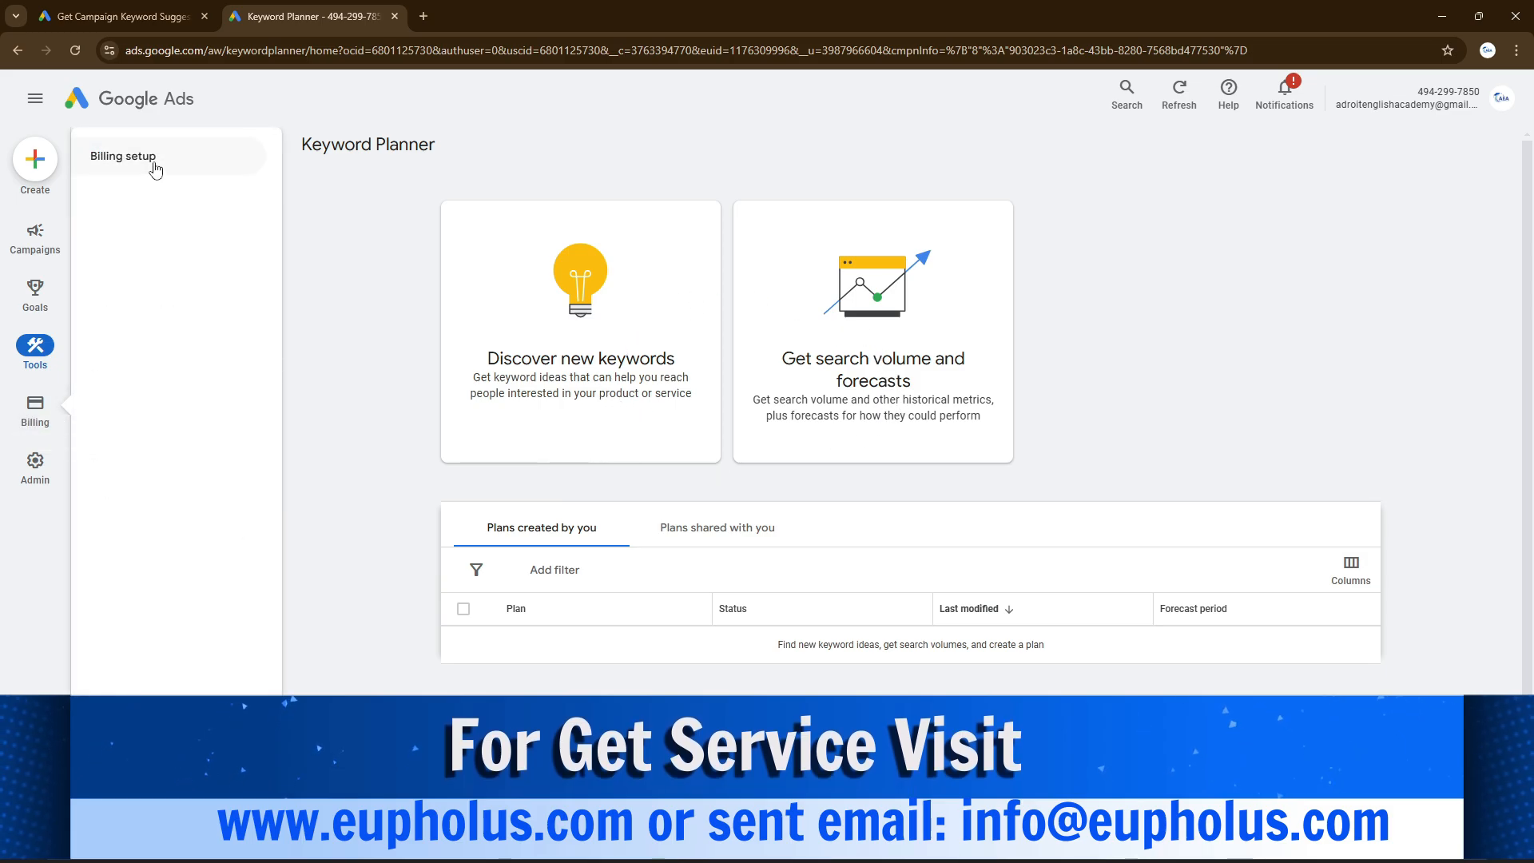
pyautogui.moveTo(154, 418)
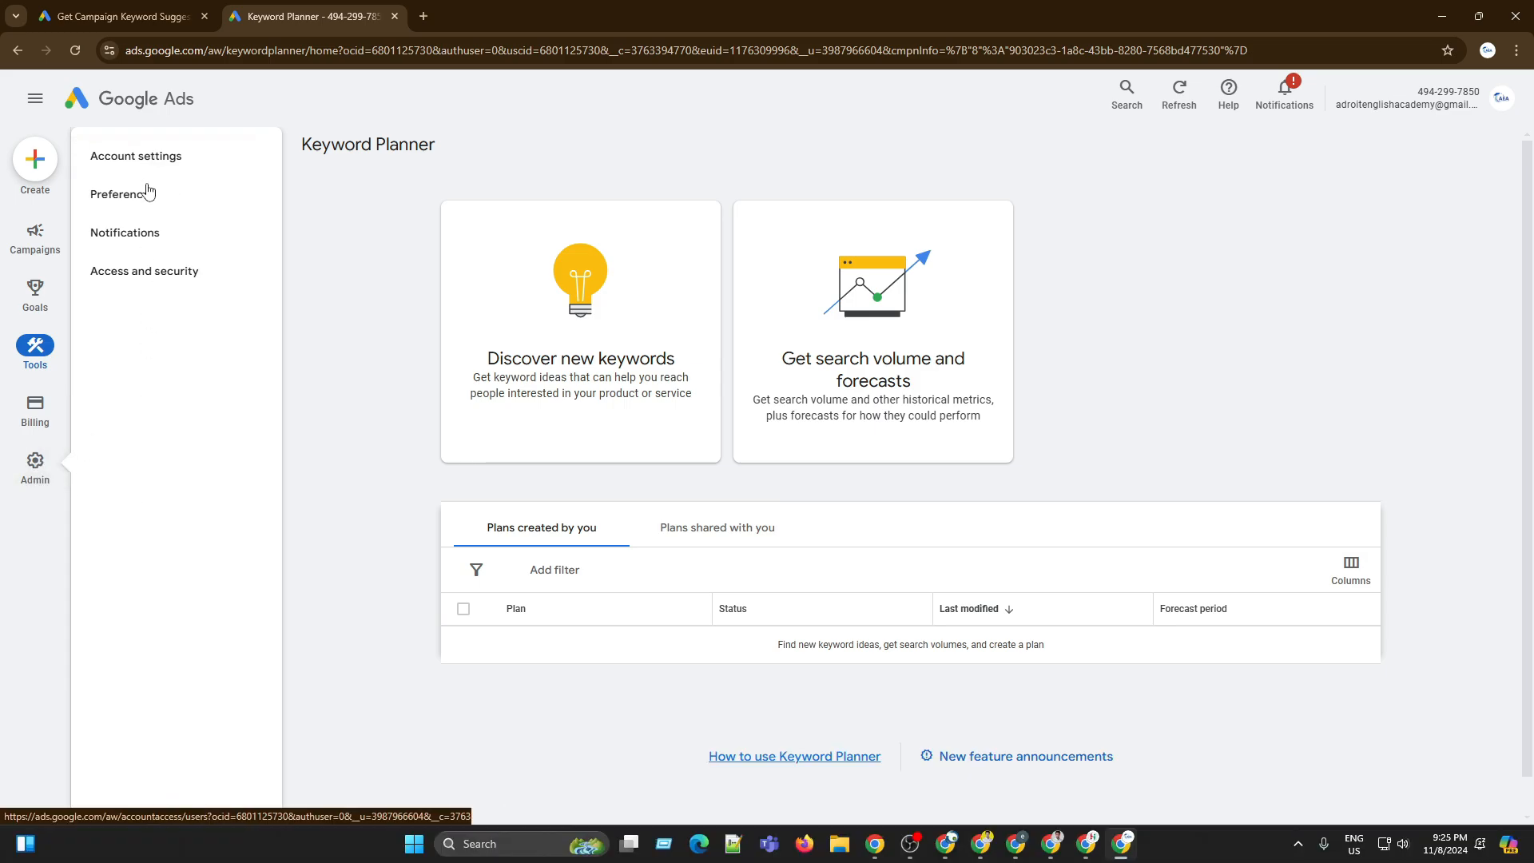
pyautogui.moveTo(121, 196)
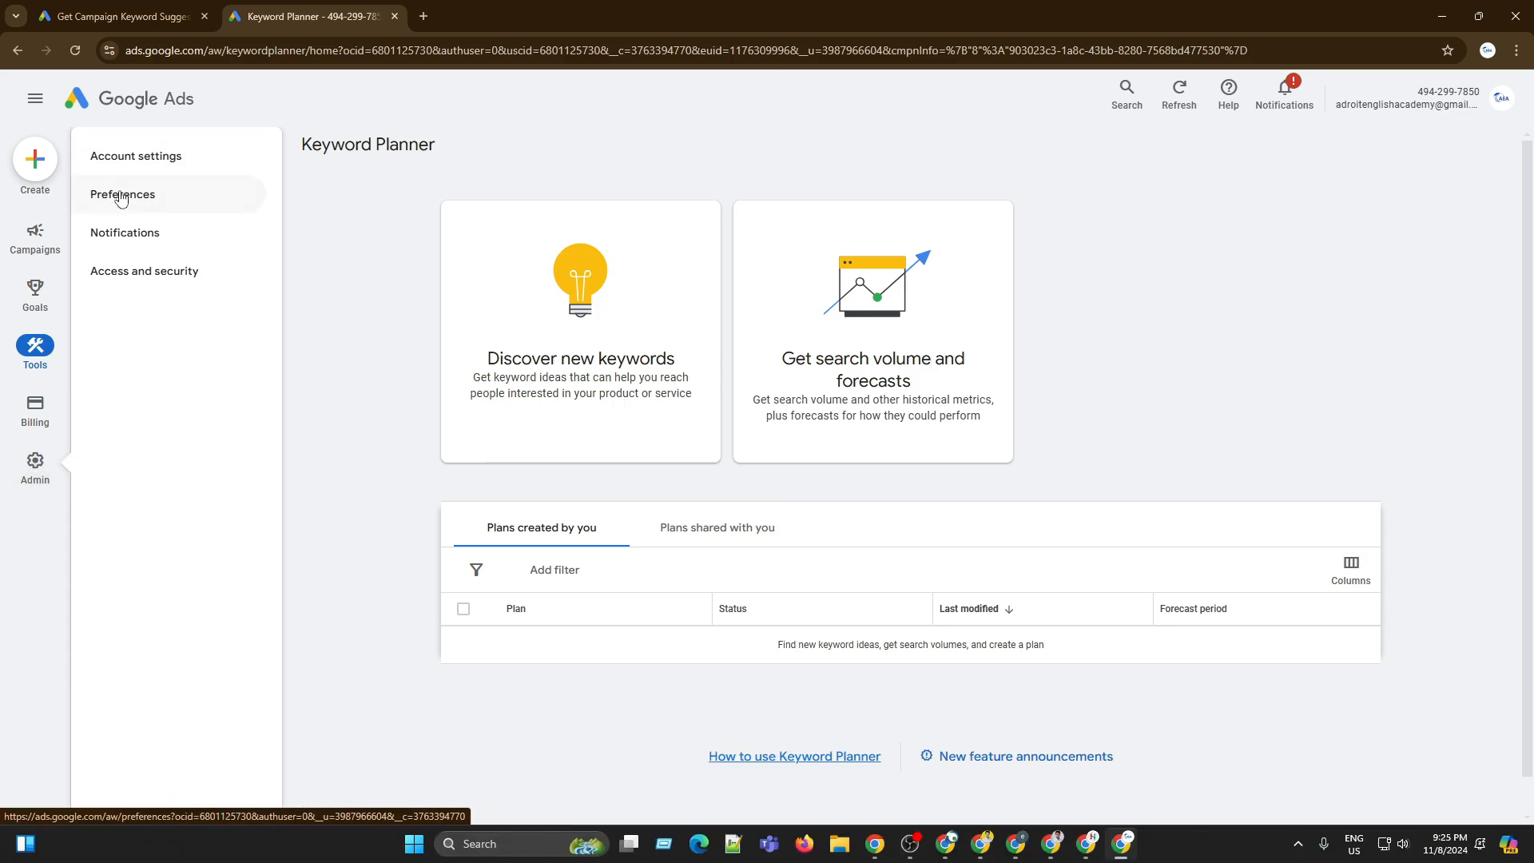
pyautogui.click(33, 353)
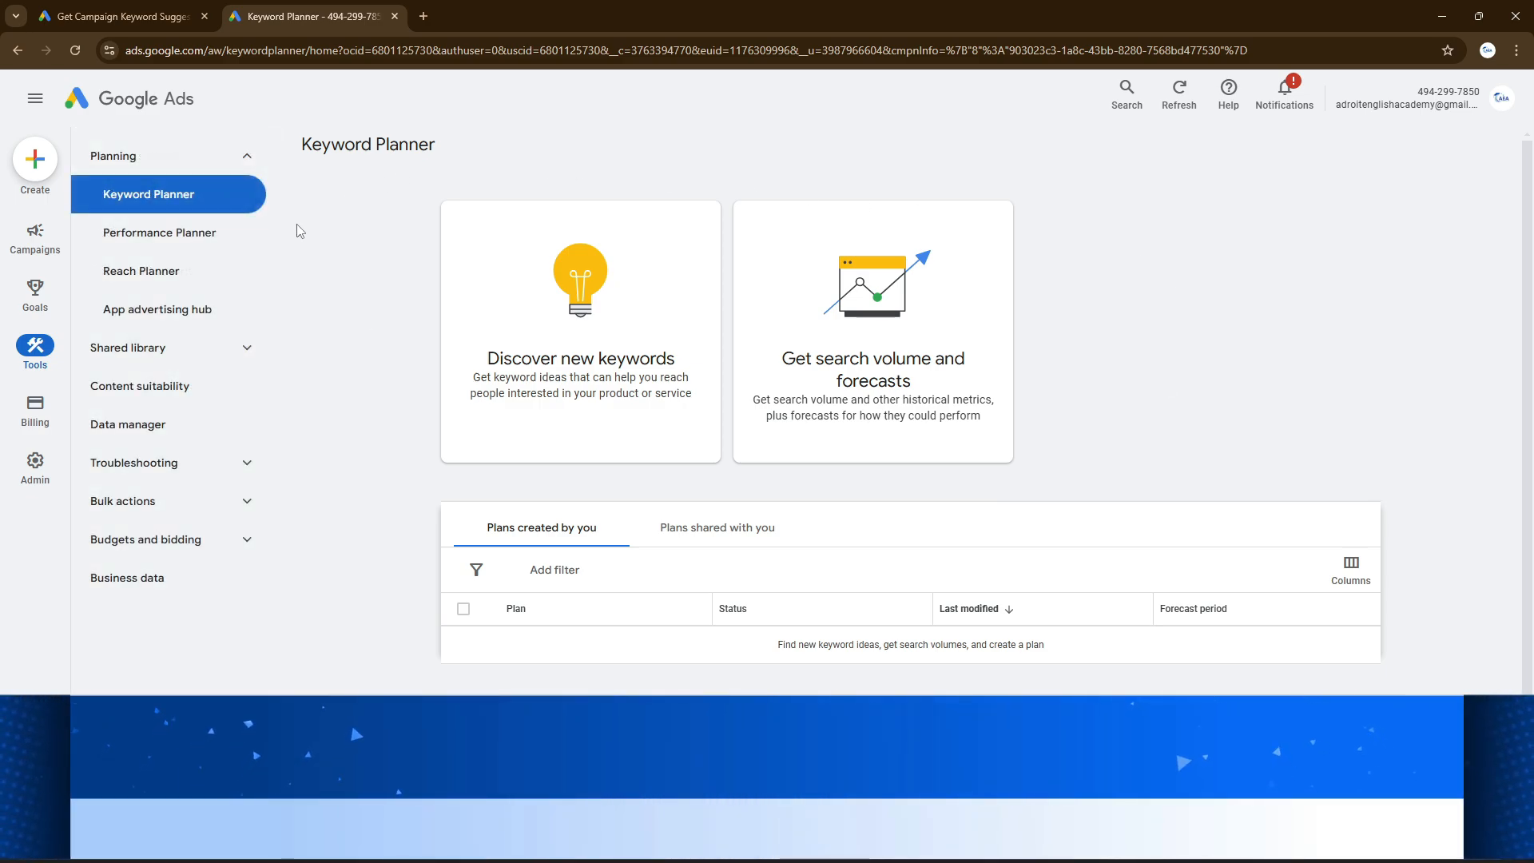
pyautogui.moveTo(1005, 465)
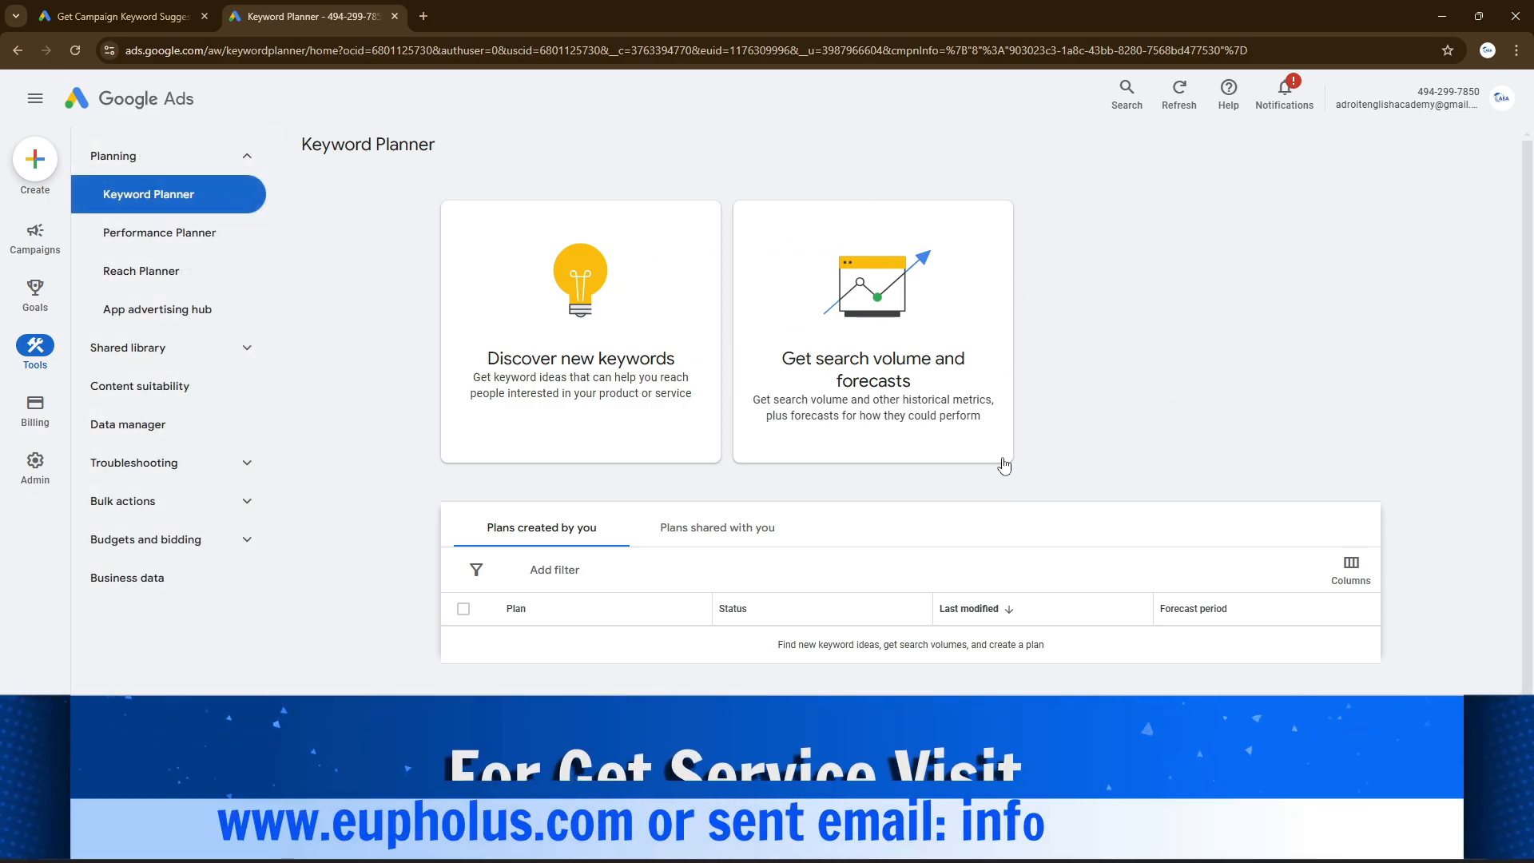
pyautogui.moveTo(895, 451)
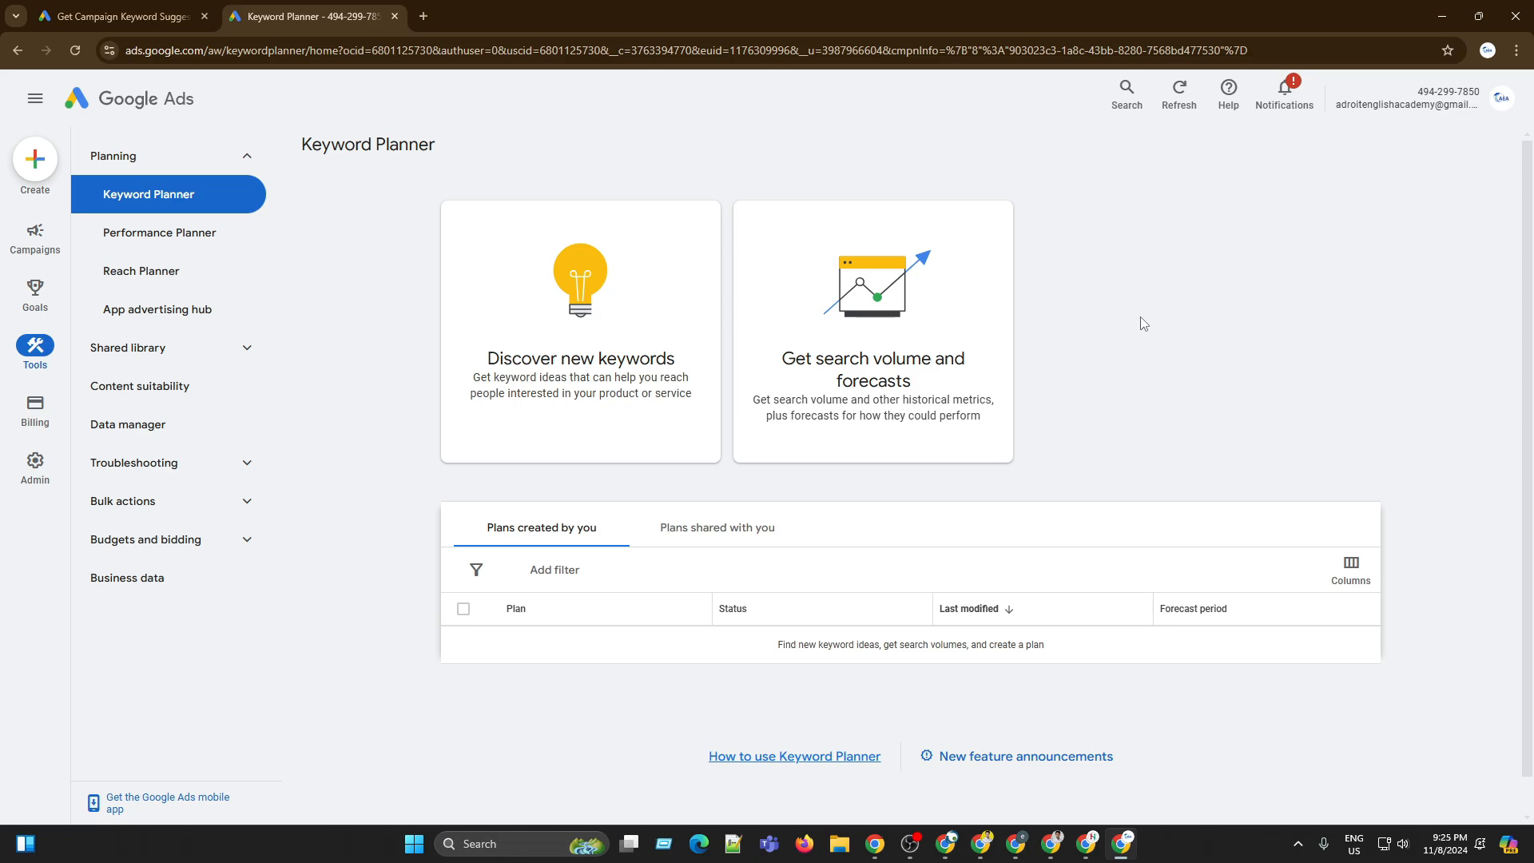
pyautogui.moveTo(1122, 842)
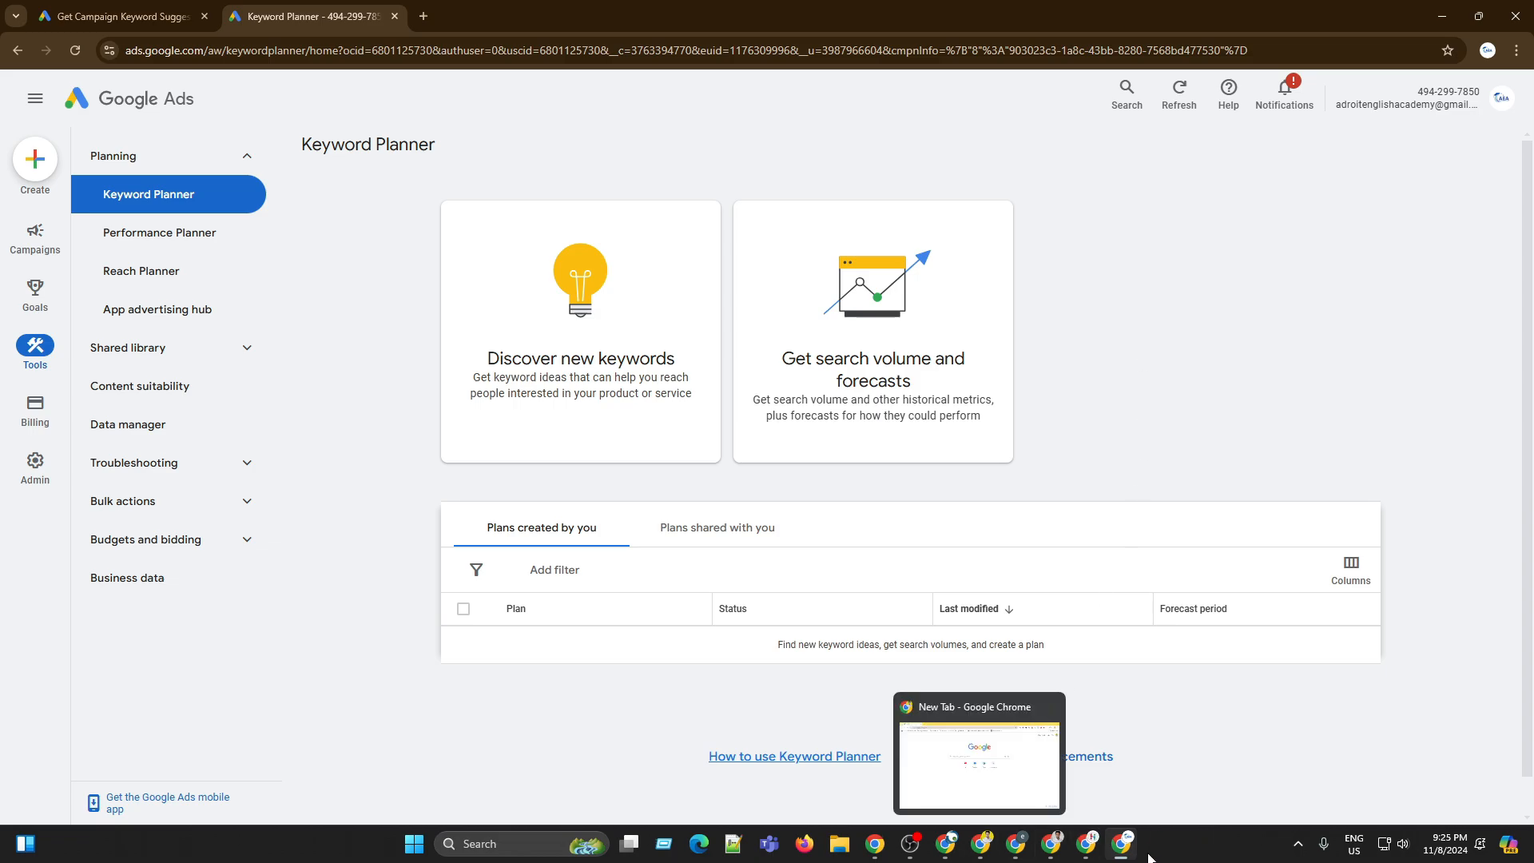